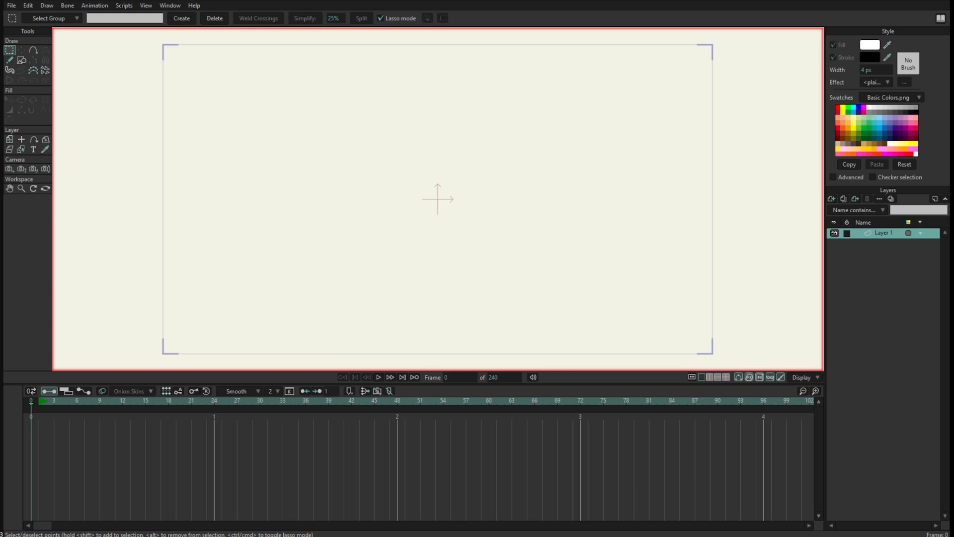
- Draw a white-filled, dark-outlined rectangle in the centre of the canvas on Layer 1
{"action": "left_click", "coordinate": [21, 60]}
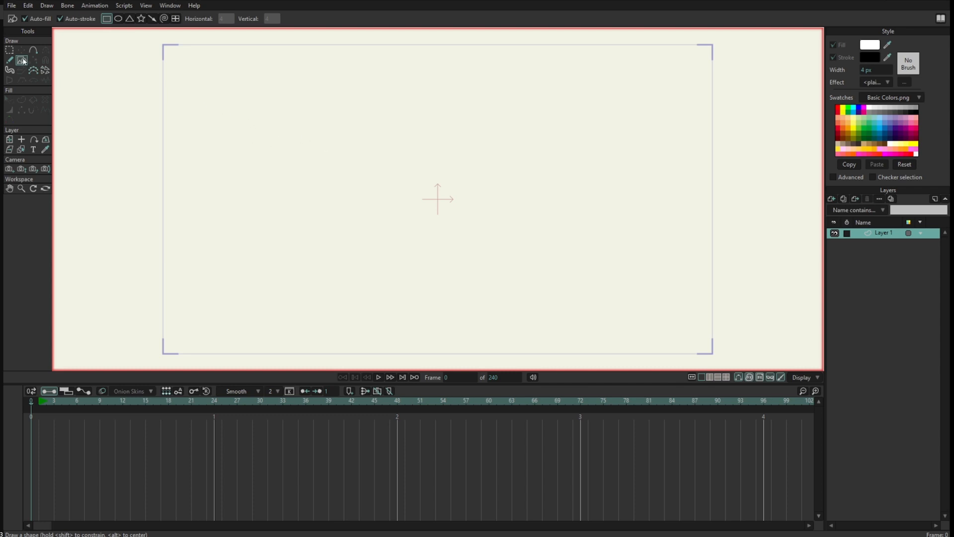
{"action": "left_click_drag", "start_coordinate": [264, 136], "coordinate": [309, 155]}
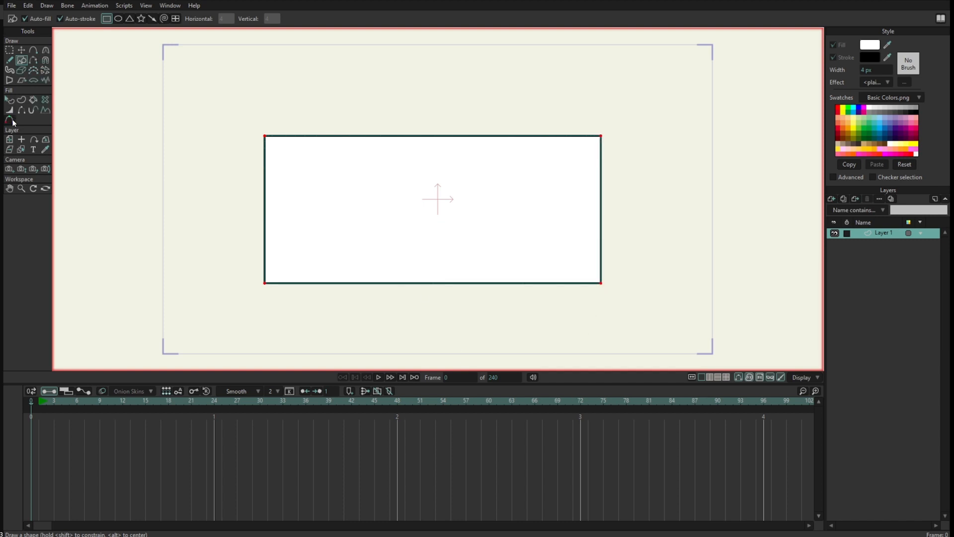
- Switch to the Point Color tool and select the rectangle's top-left corner point
{"action": "left_click", "coordinate": [10, 120]}
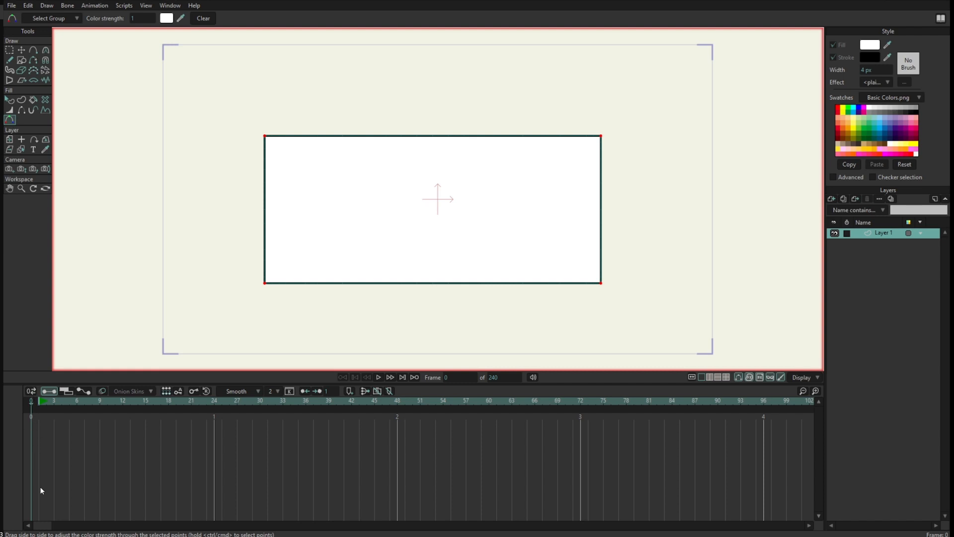
{"action": "mouse_move", "coordinate": [45, 99]}
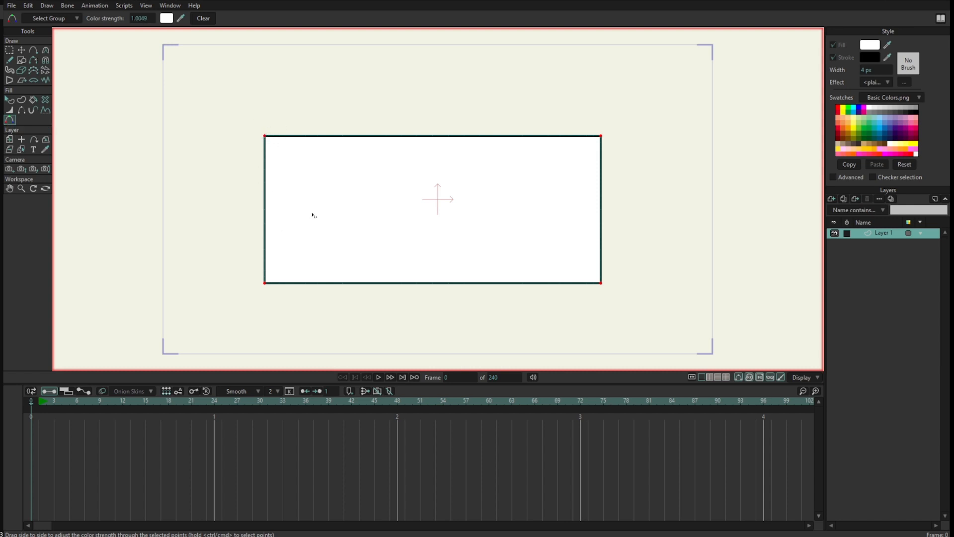
{"action": "mouse_move", "coordinate": [317, 291]}
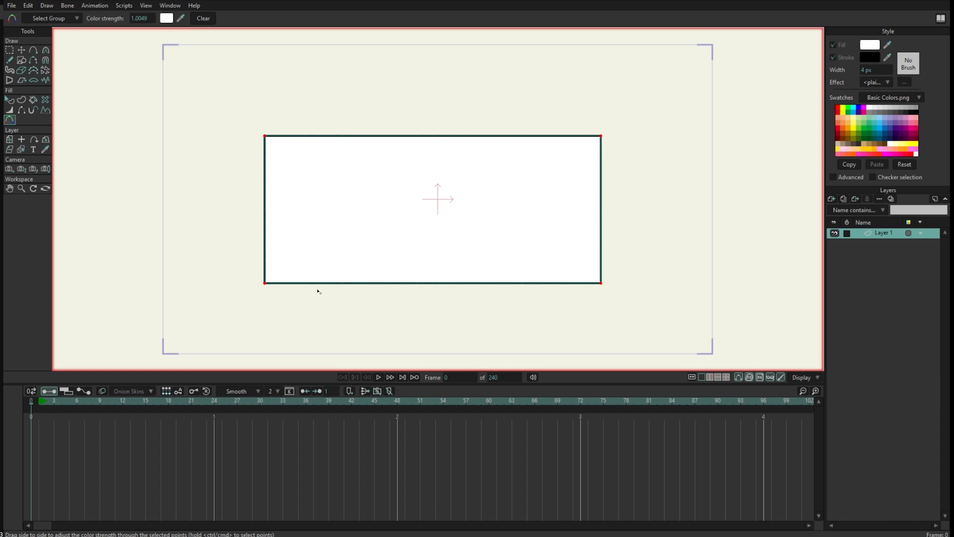
{"action": "mouse_move", "coordinate": [620, 219]}
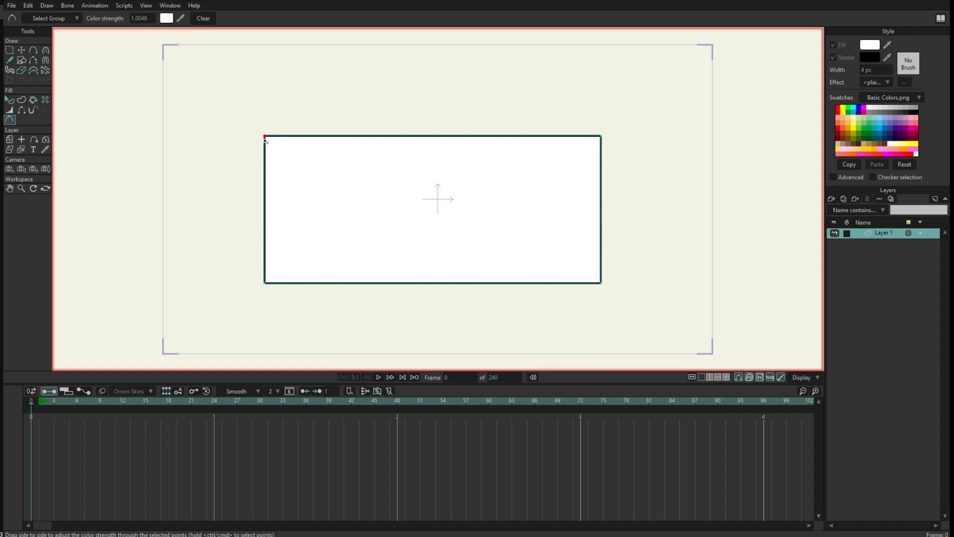
{"action": "left_click", "coordinate": [870, 44]}
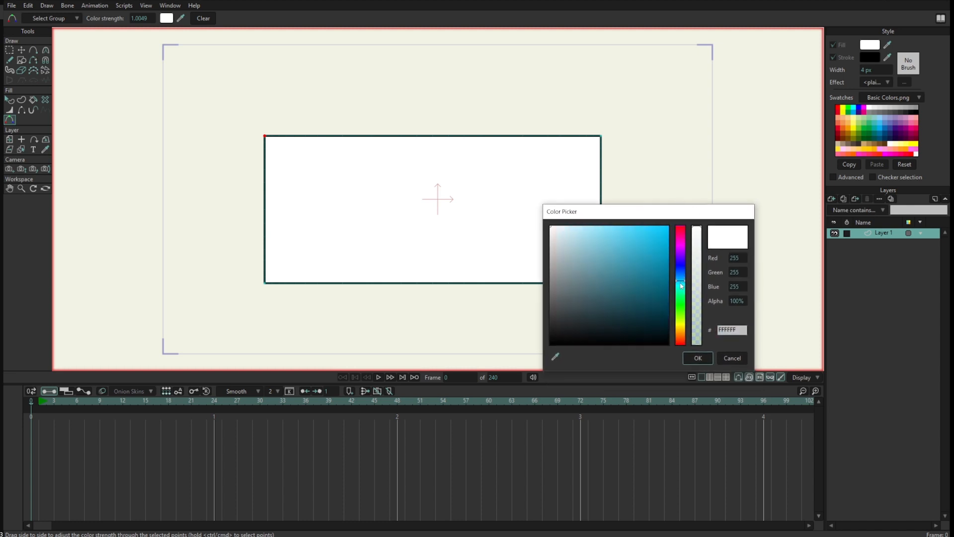
- Give the top-left corner point the green 42ECA6 so a green gradient fades to white
{"action": "left_click", "coordinate": [636, 237]}
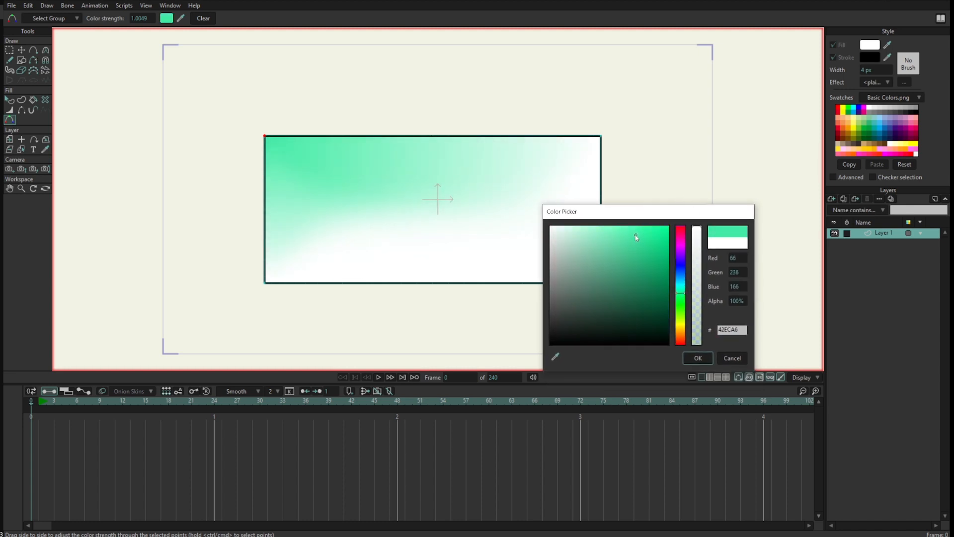
{"action": "left_click", "coordinate": [697, 358]}
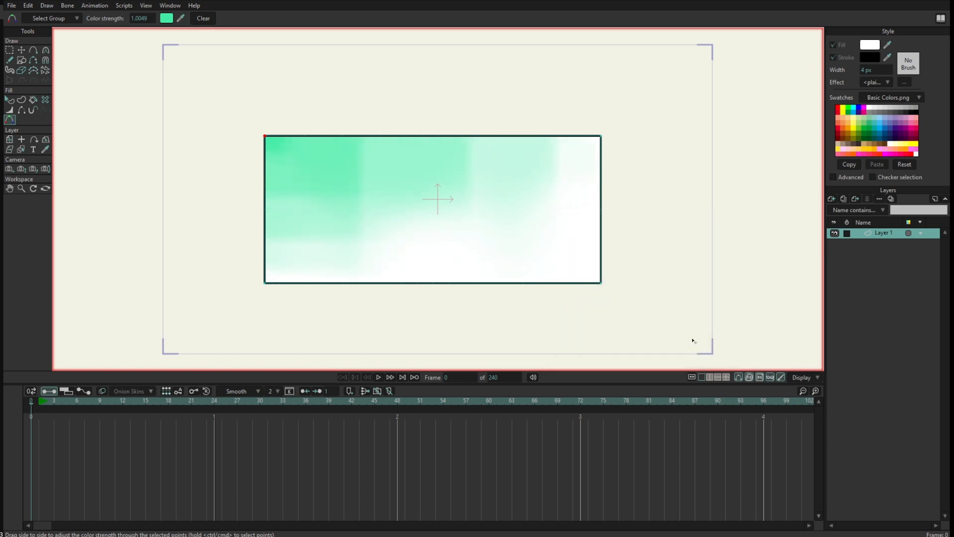
{"action": "mouse_move", "coordinate": [267, 180]}
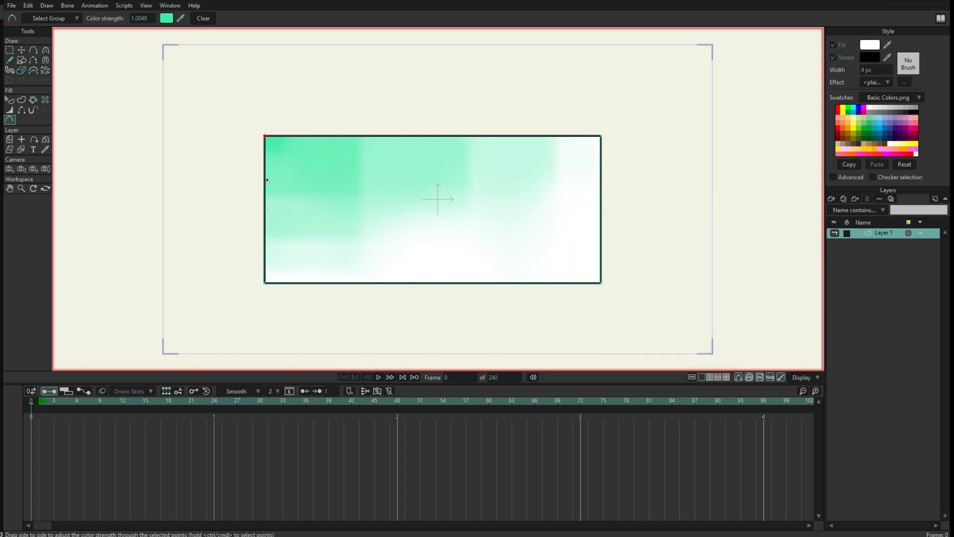
{"action": "mouse_move", "coordinate": [581, 208]}
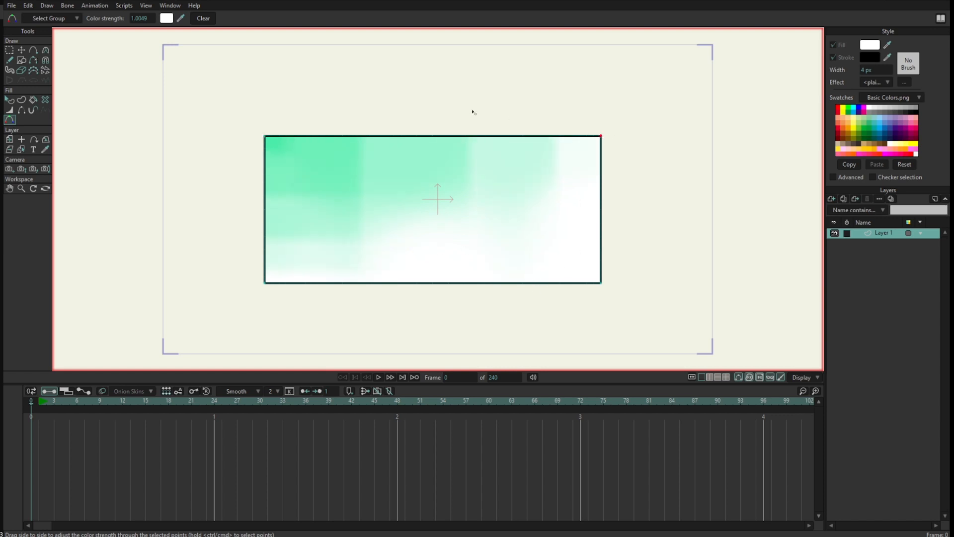
- Colour the top-right corner point light mint 7CE8C4 so green spans the top edge
{"action": "left_click", "coordinate": [166, 18]}
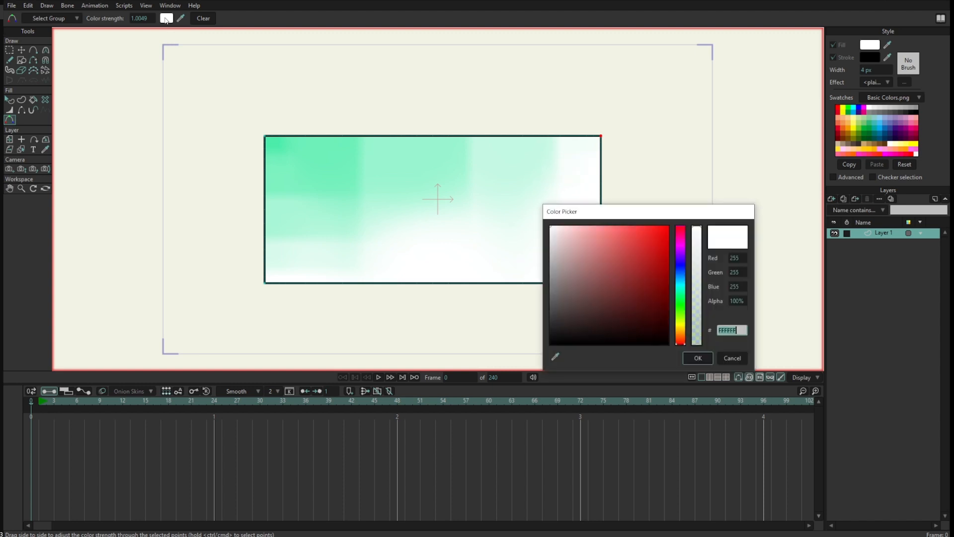
{"action": "left_click", "coordinate": [642, 246]}
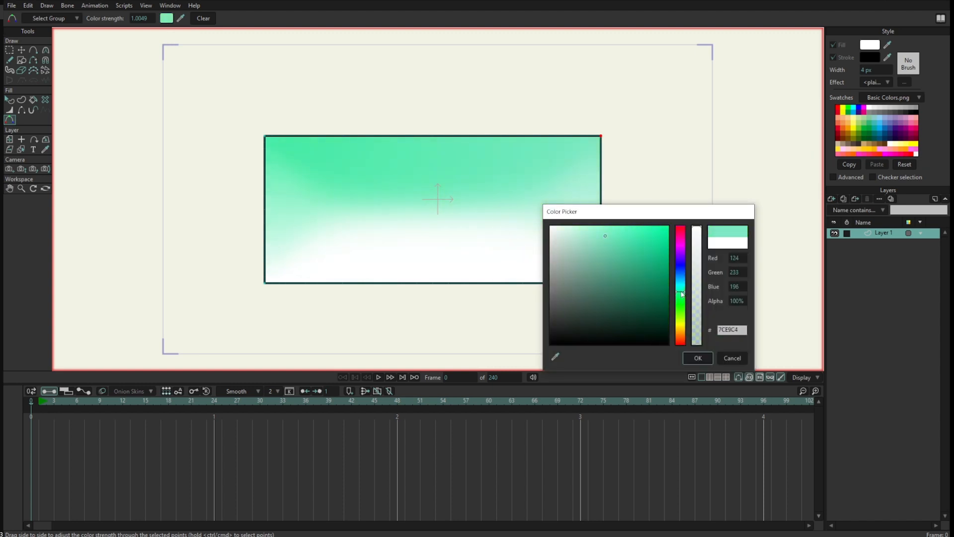
{"action": "left_click", "coordinate": [697, 358]}
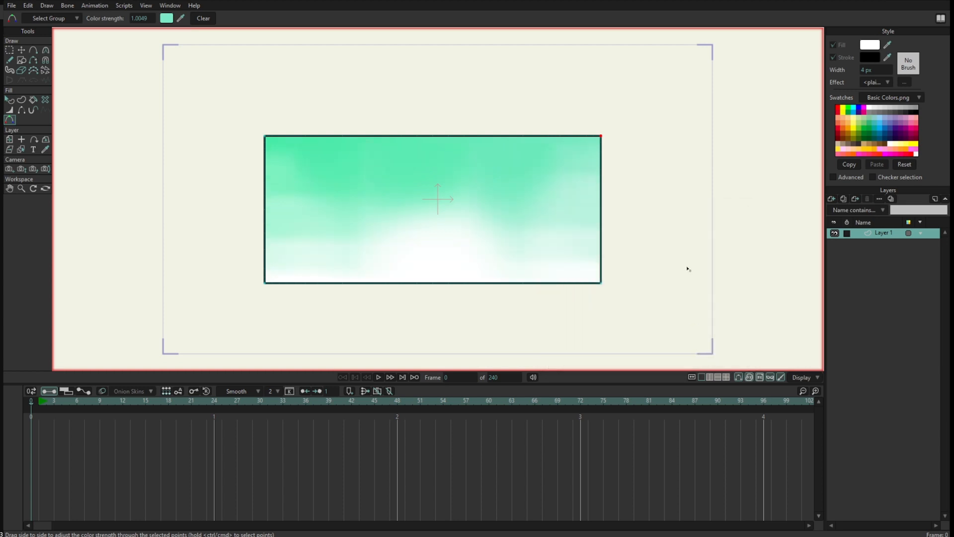
{"action": "mouse_move", "coordinate": [349, 209]}
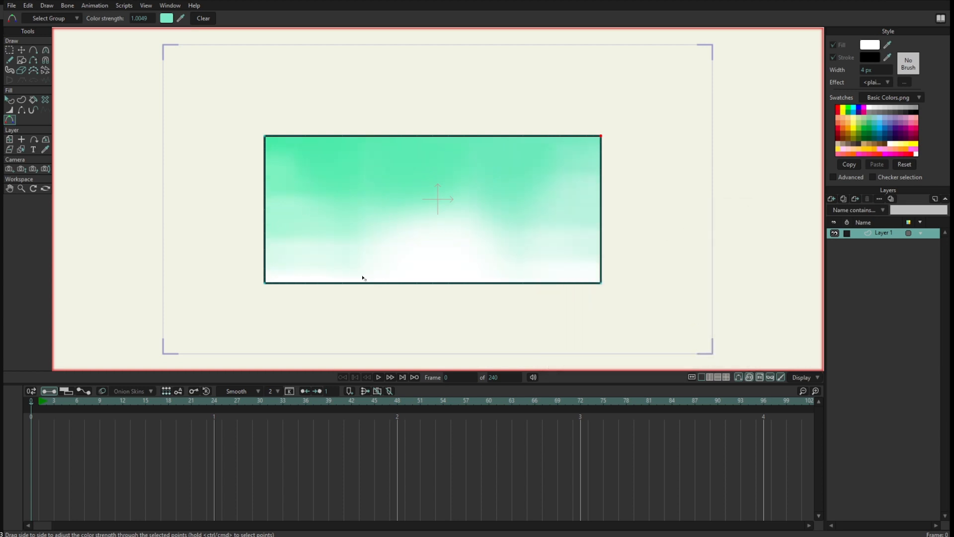
{"action": "mouse_move", "coordinate": [344, 331]}
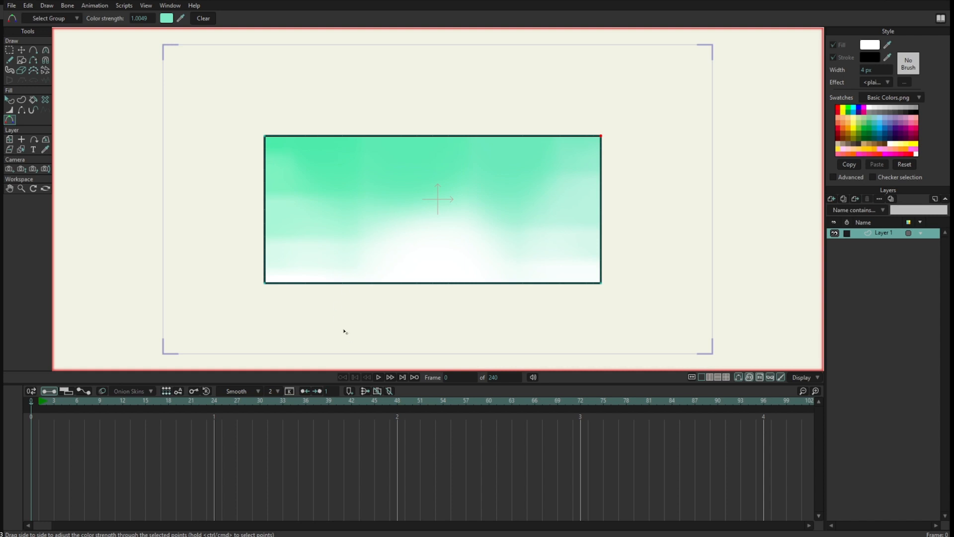
{"action": "mouse_move", "coordinate": [385, 367]}
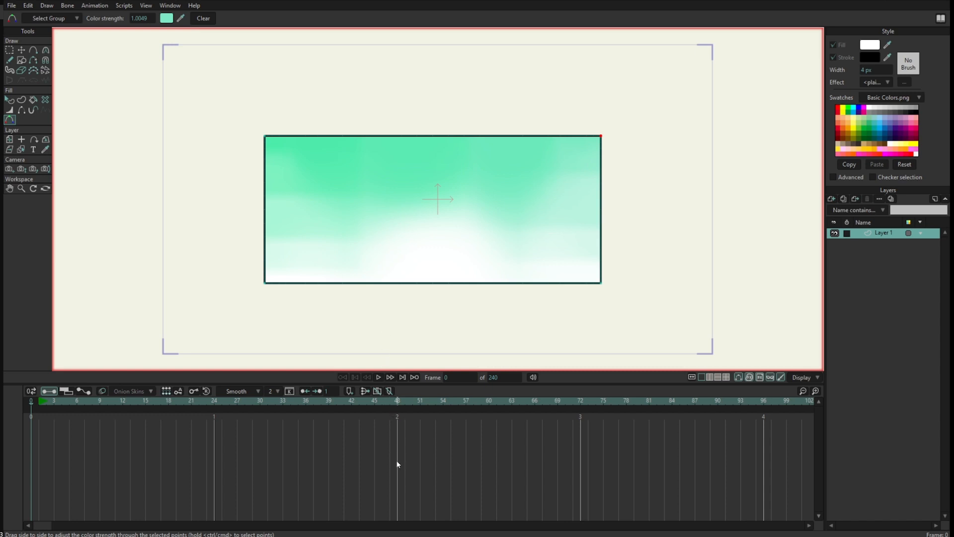
{"action": "mouse_move", "coordinate": [11, 13]}
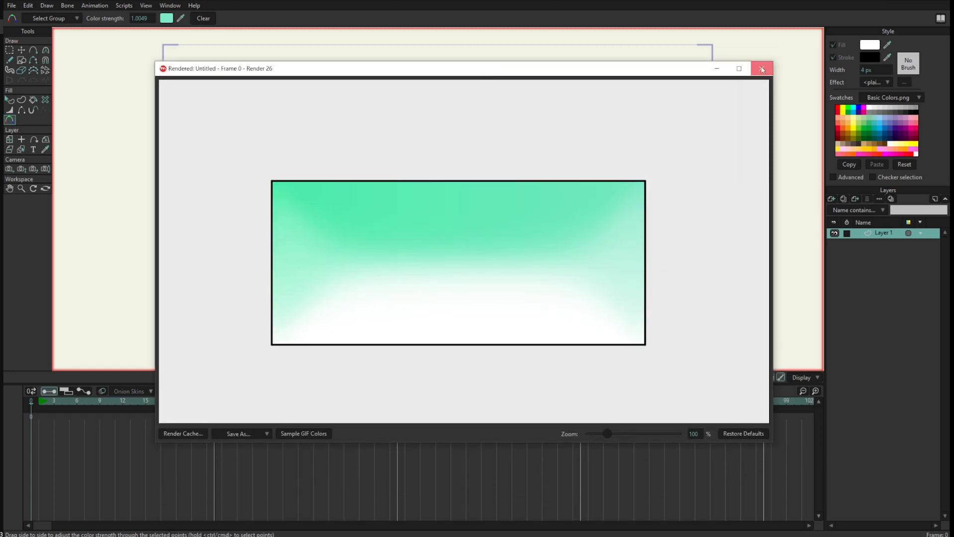
{"action": "left_click", "coordinate": [762, 69]}
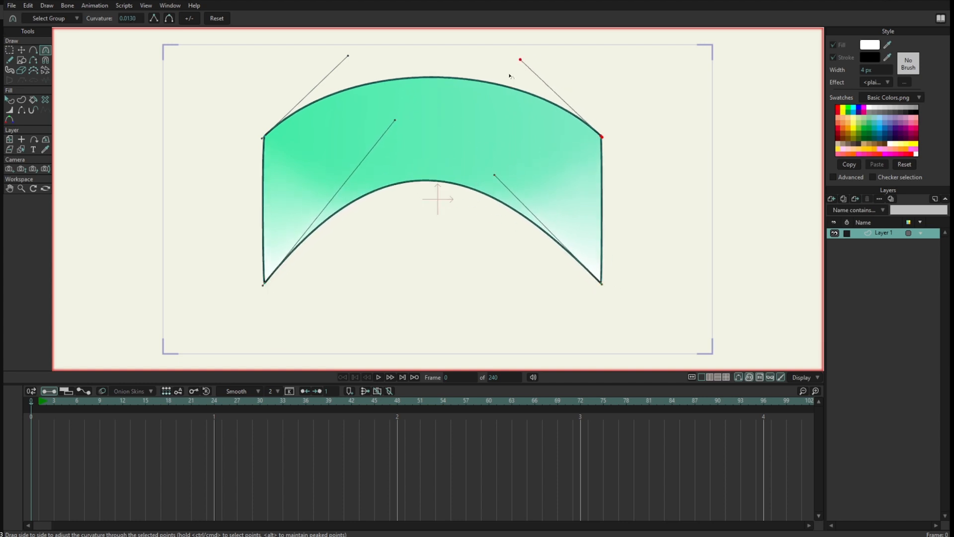
- Render a File > Preview of the arched shape with its curved green gradient
{"action": "left_click", "coordinate": [10, 5]}
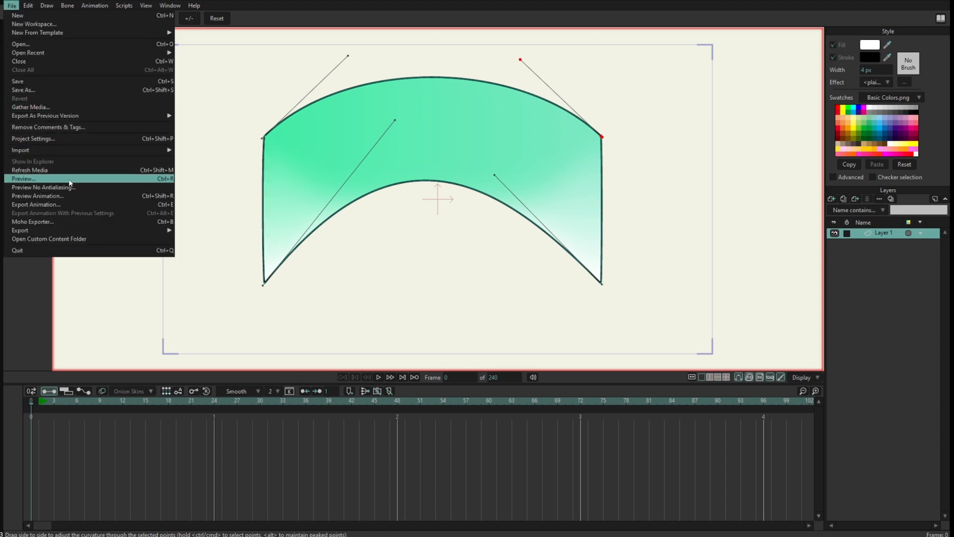
{"action": "left_click", "coordinate": [24, 178]}
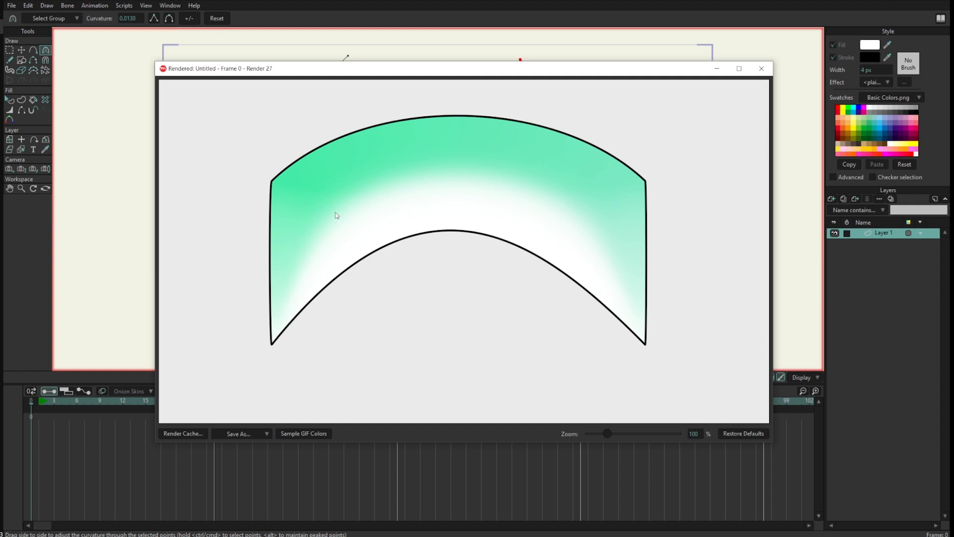
{"action": "mouse_move", "coordinate": [459, 138]}
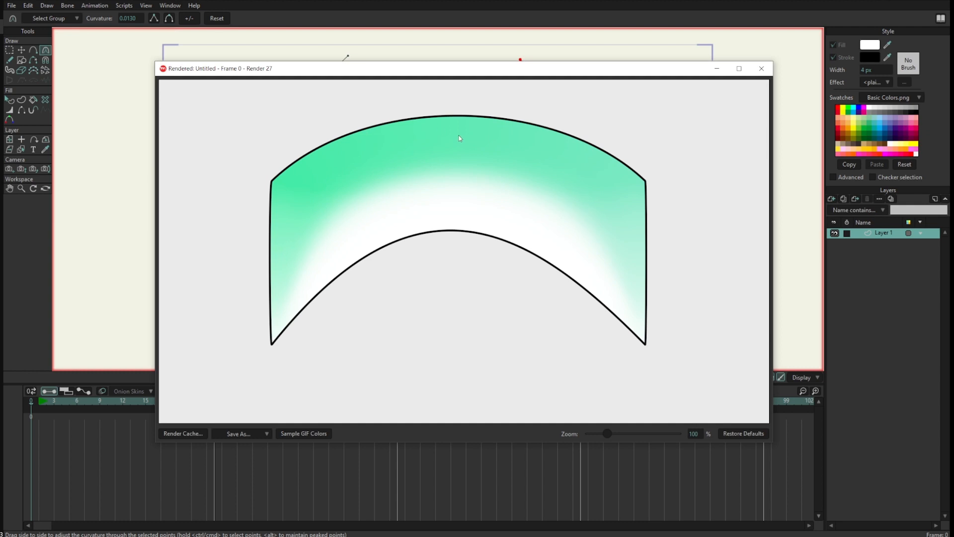
{"action": "mouse_move", "coordinate": [458, 150]}
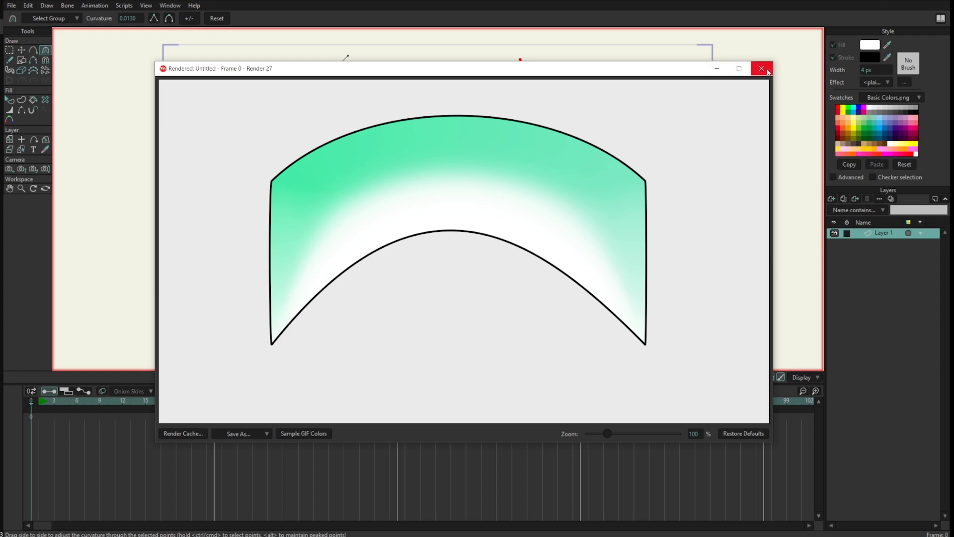
- Close the arch preview and later the wavy-band preview after reshaping
{"action": "left_click", "coordinate": [761, 68]}
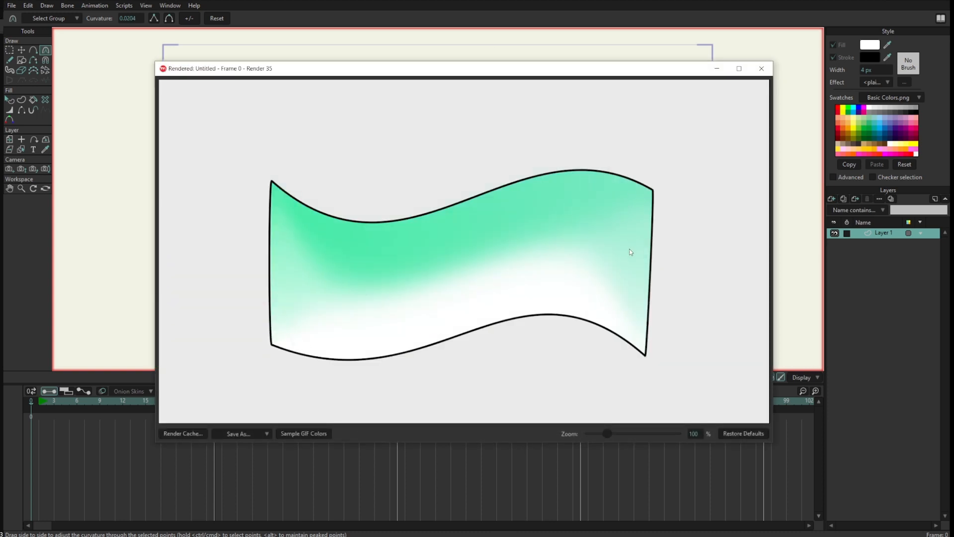
{"action": "left_click", "coordinate": [761, 68]}
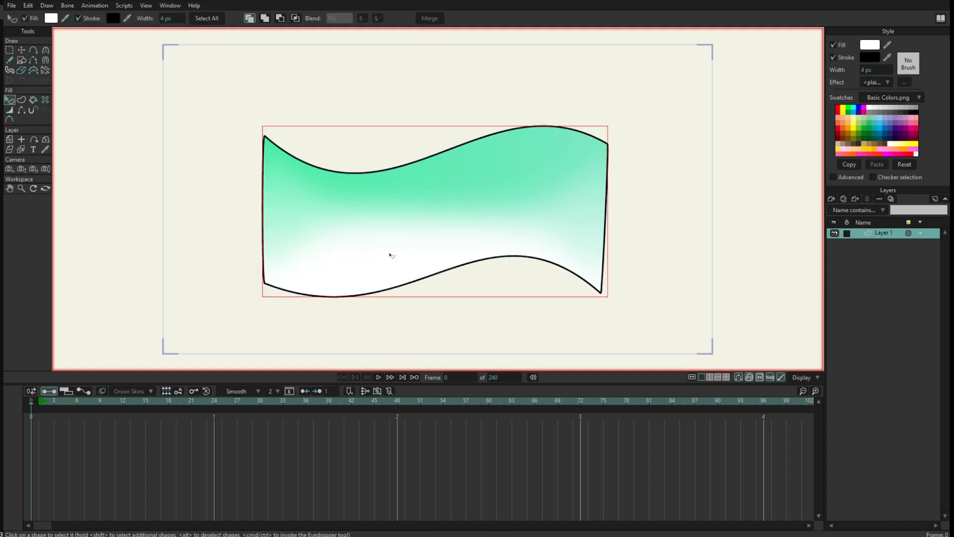
{"action": "mouse_move", "coordinate": [9, 109]}
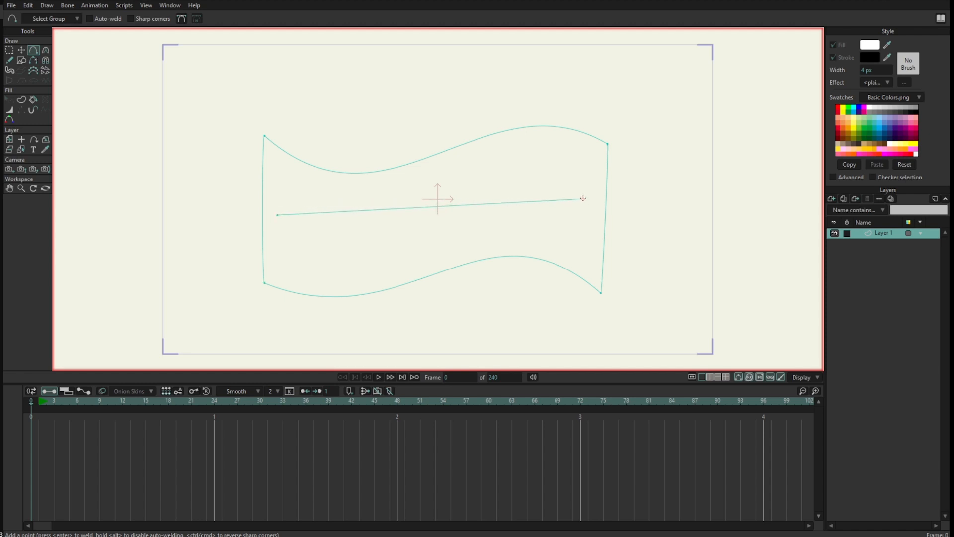
- Finish the diagonal line across the band and rejoin the outline into a filled shape with Create Shape
{"action": "left_click", "coordinate": [582, 198]}
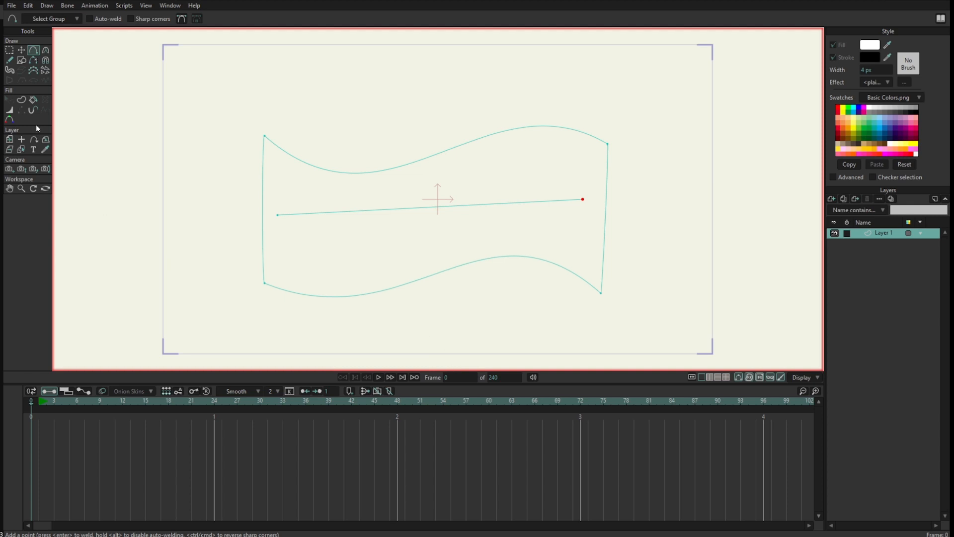
{"action": "left_click", "coordinate": [21, 99]}
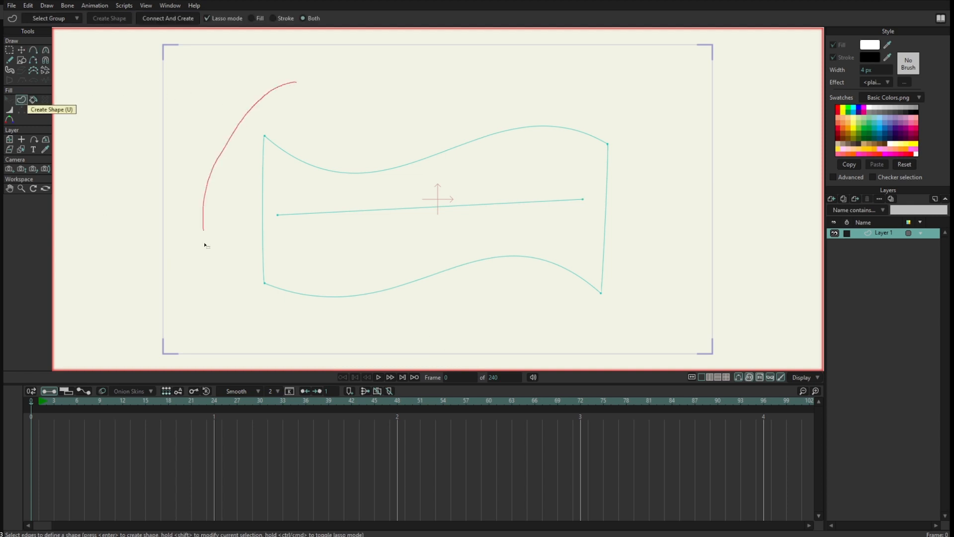
{"action": "left_click", "coordinate": [109, 18]}
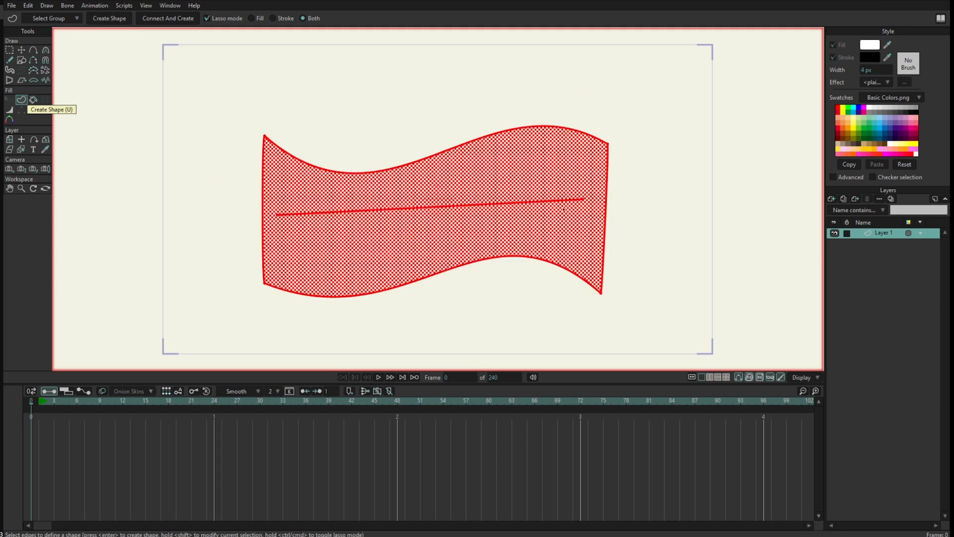
{"action": "left_click", "coordinate": [110, 17]}
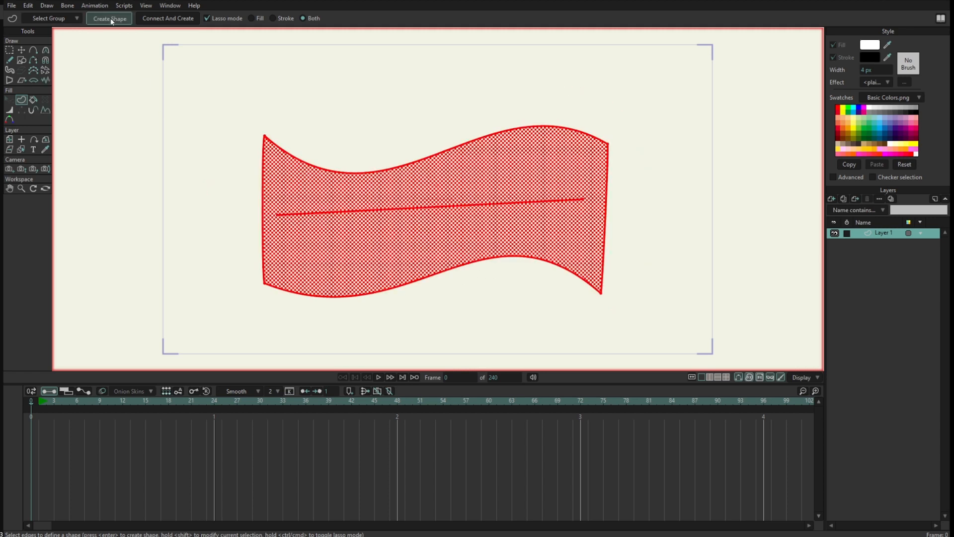
{"action": "left_click", "coordinate": [109, 18]}
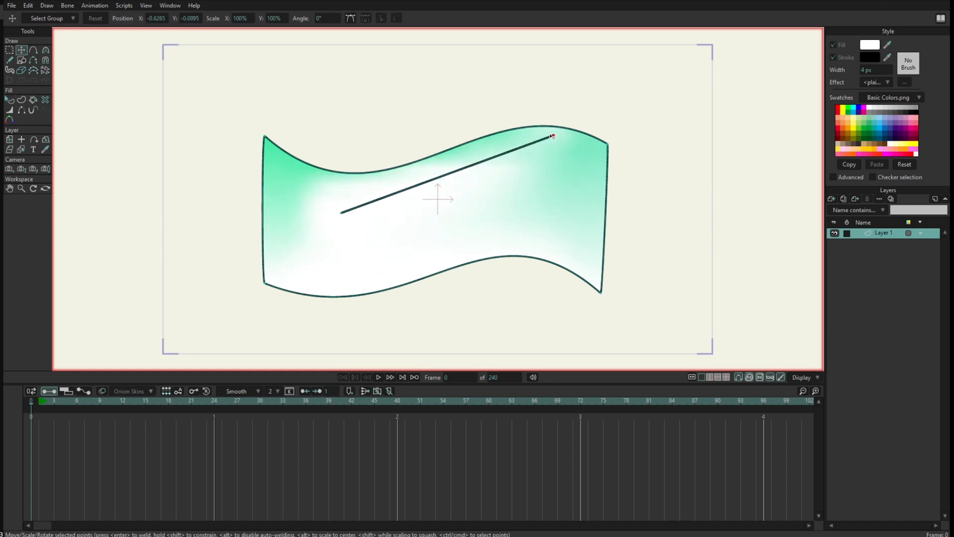
- Drag the inner line's endpoints so it runs thin across the band, spreading the white highlight
{"action": "left_click_drag", "start_coordinate": [553, 135], "coordinate": [562, 203]}
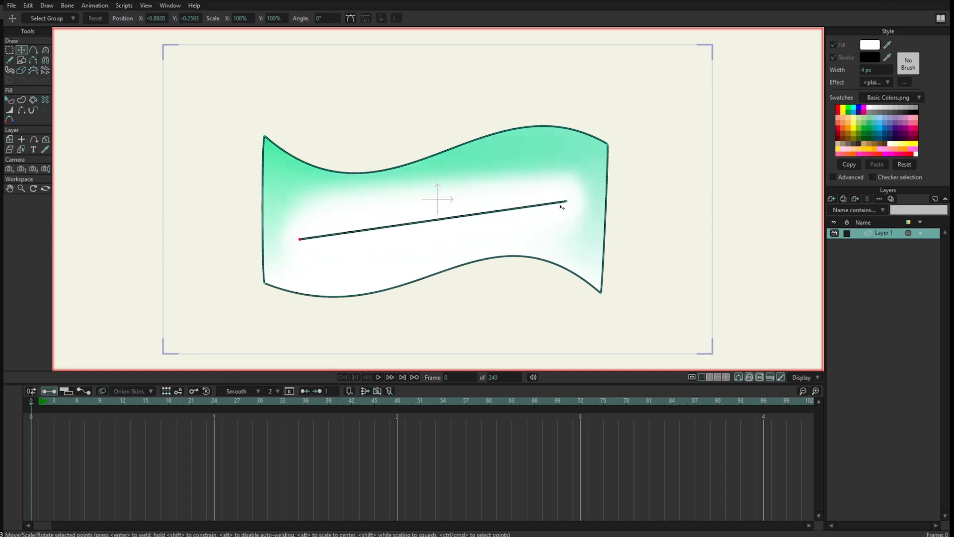
{"action": "left_click_drag", "start_coordinate": [562, 203], "coordinate": [560, 183]}
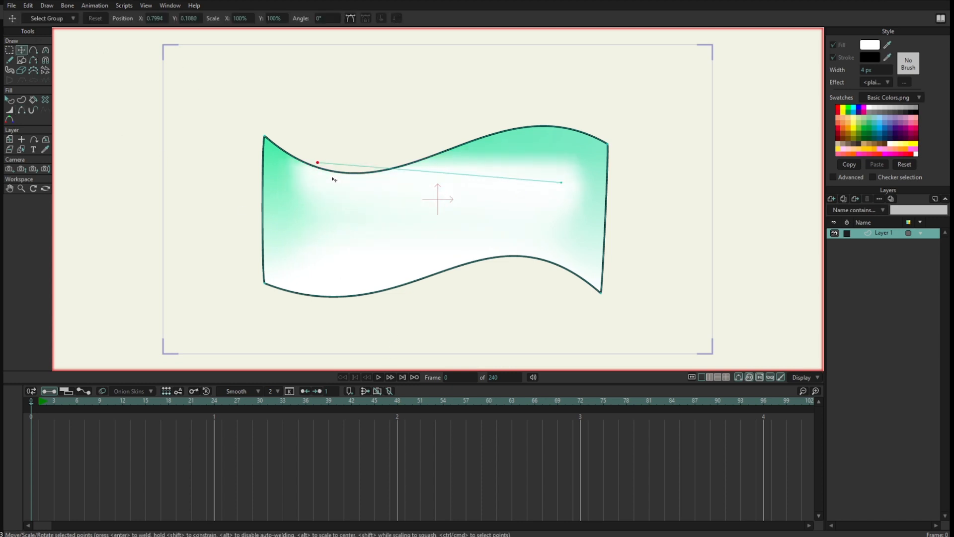
{"action": "left_click_drag", "start_coordinate": [317, 162], "coordinate": [299, 229]}
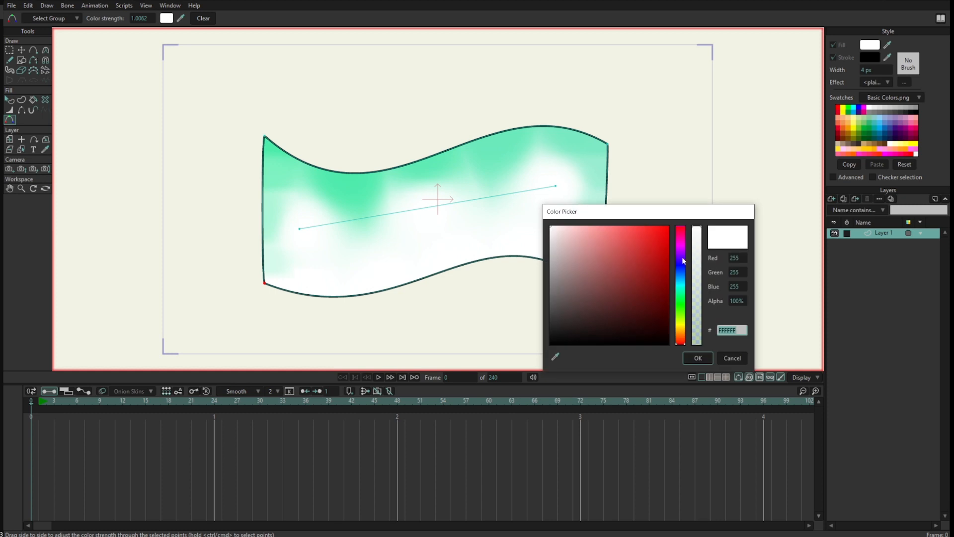
- Give the selected lower points a blue-teal point colour
{"action": "left_click", "coordinate": [642, 295]}
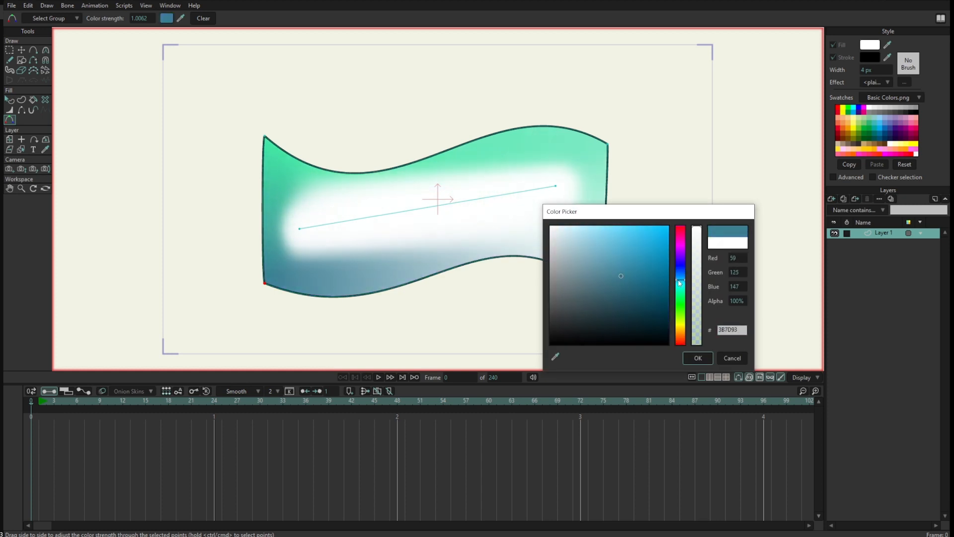
{"action": "left_click", "coordinate": [697, 356]}
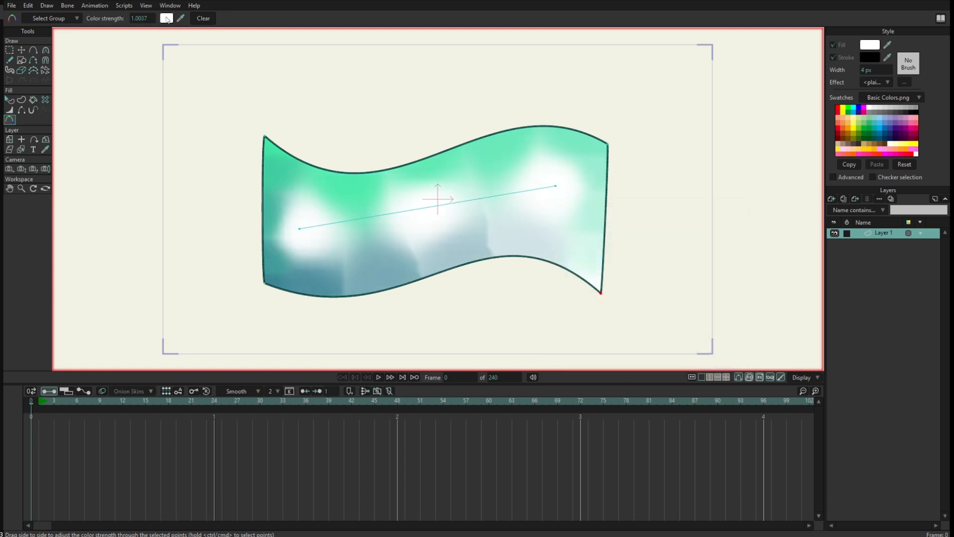
- Darken further lower points to dark teal, then close the rendered preview of the result
{"action": "left_click", "coordinate": [166, 18]}
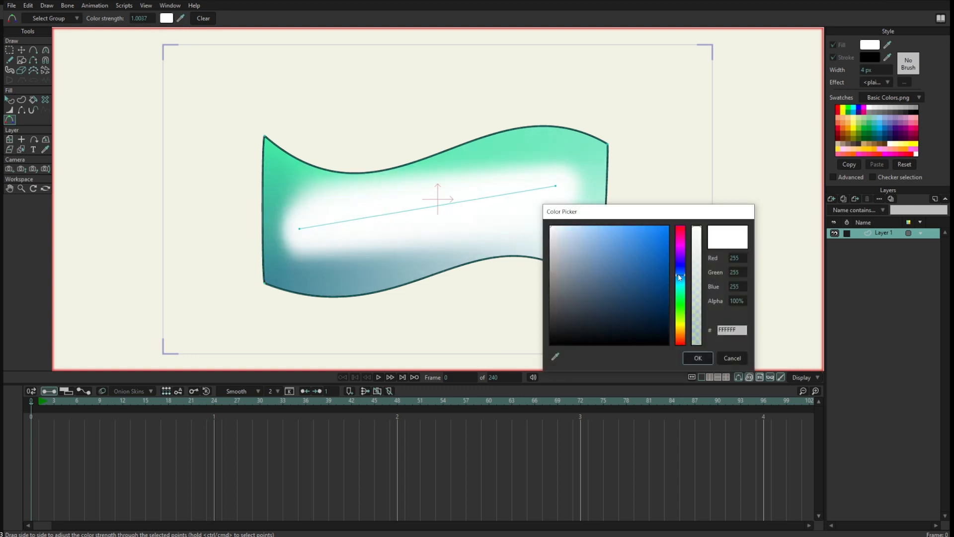
{"action": "left_click", "coordinate": [640, 288]}
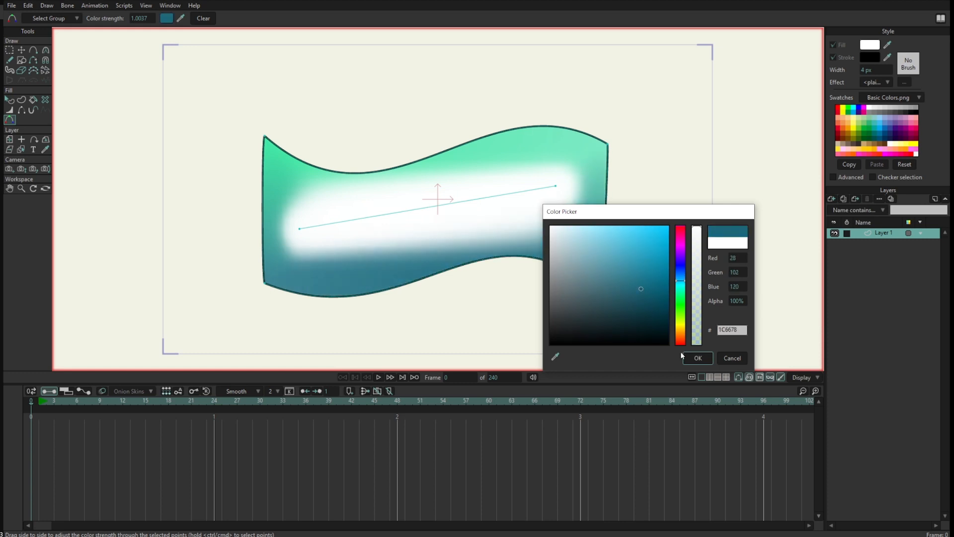
{"action": "left_click", "coordinate": [697, 358]}
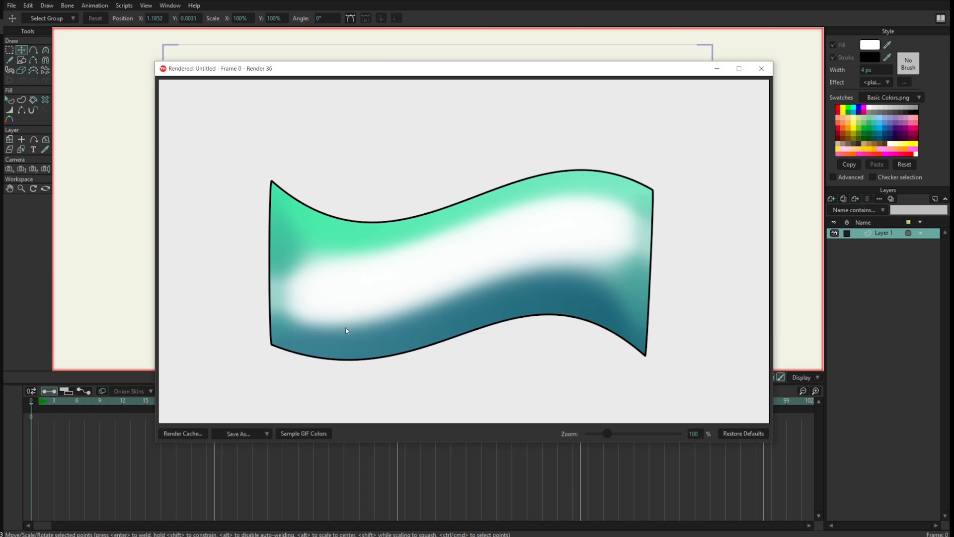
{"action": "left_click", "coordinate": [762, 68]}
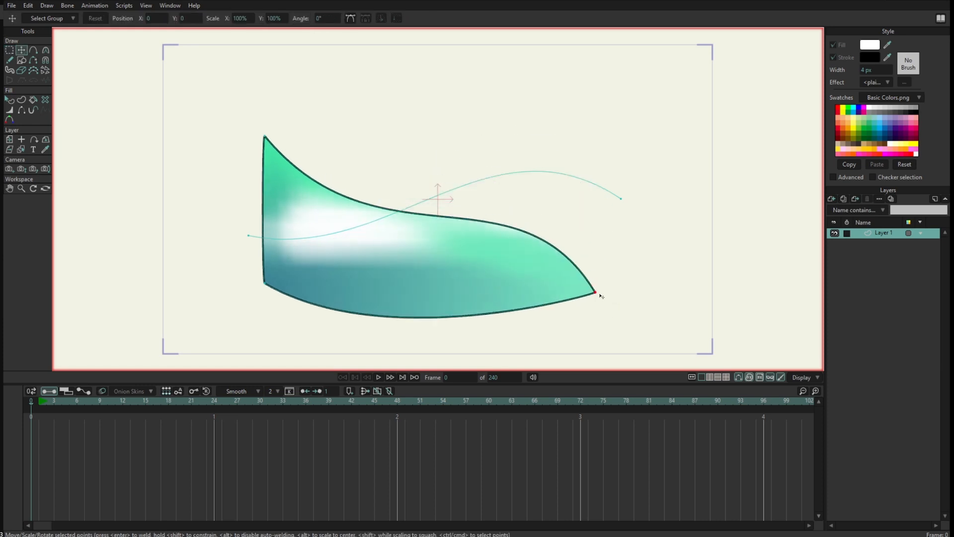
- Pull the lower-right corner leftward to bend the band toward a horn-like taper
{"action": "left_click_drag", "start_coordinate": [594, 294], "coordinate": [335, 308]}
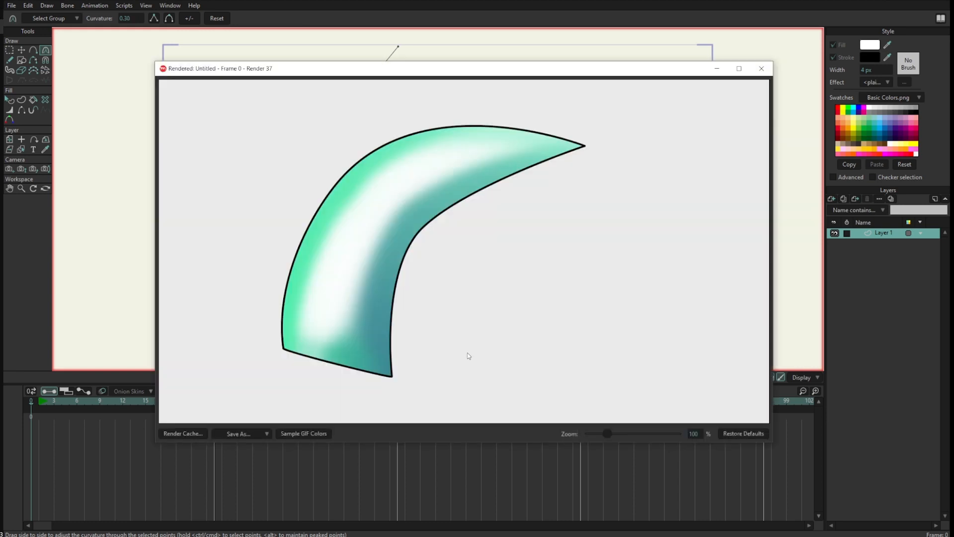
{"action": "mouse_move", "coordinate": [528, 203]}
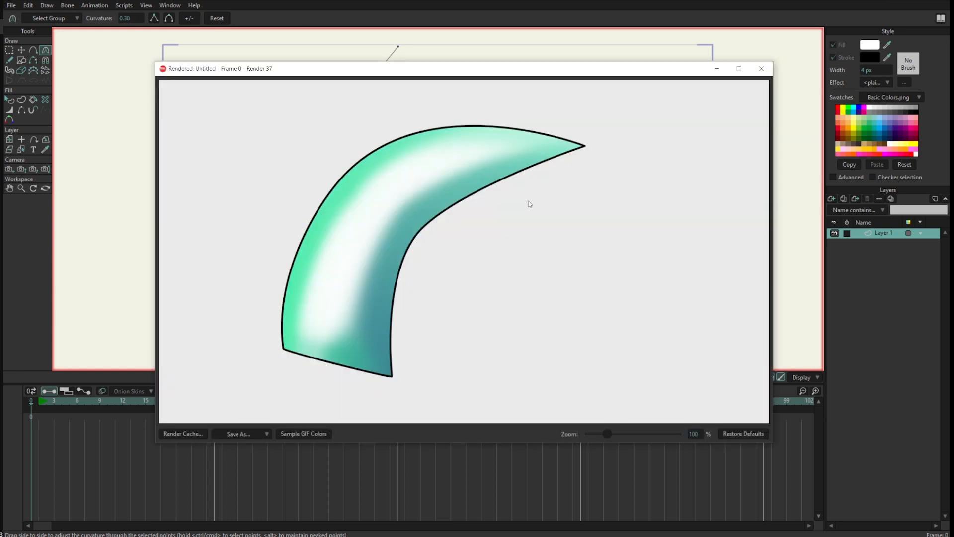
- Close the rendered preview of the teal and white horn
{"action": "left_click", "coordinate": [760, 69]}
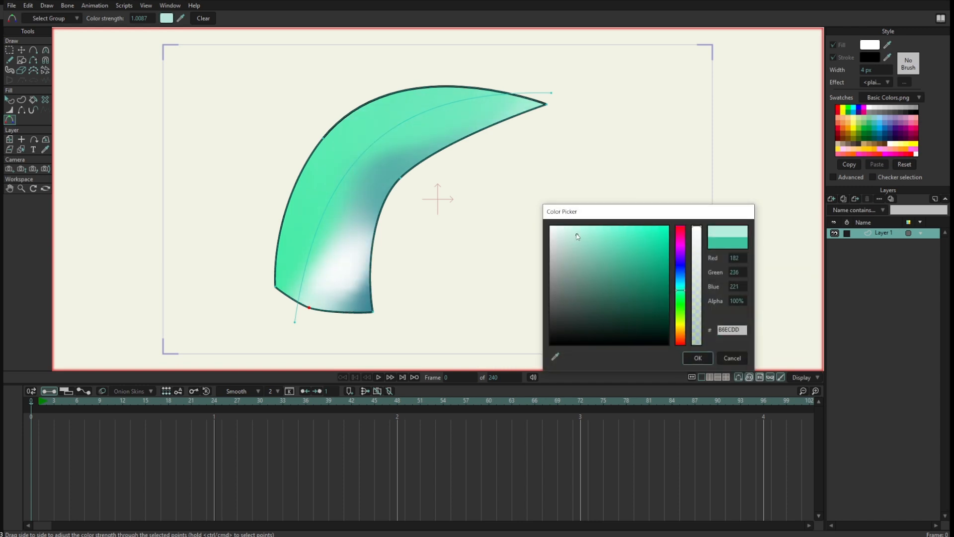
- Recolour the horn's base and tip points pale aqua and white so the highlight follows the curve
{"action": "left_click", "coordinate": [582, 244]}
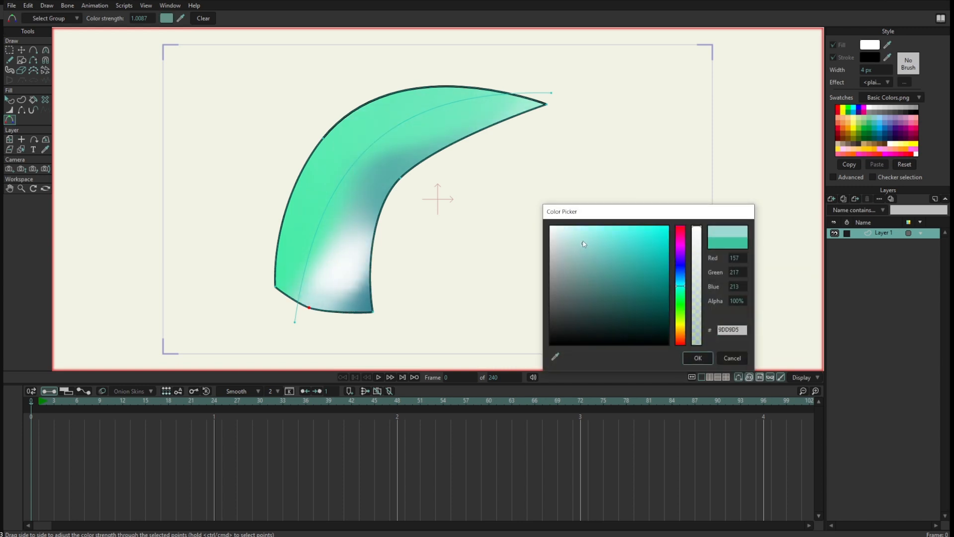
{"action": "left_click", "coordinate": [697, 358]}
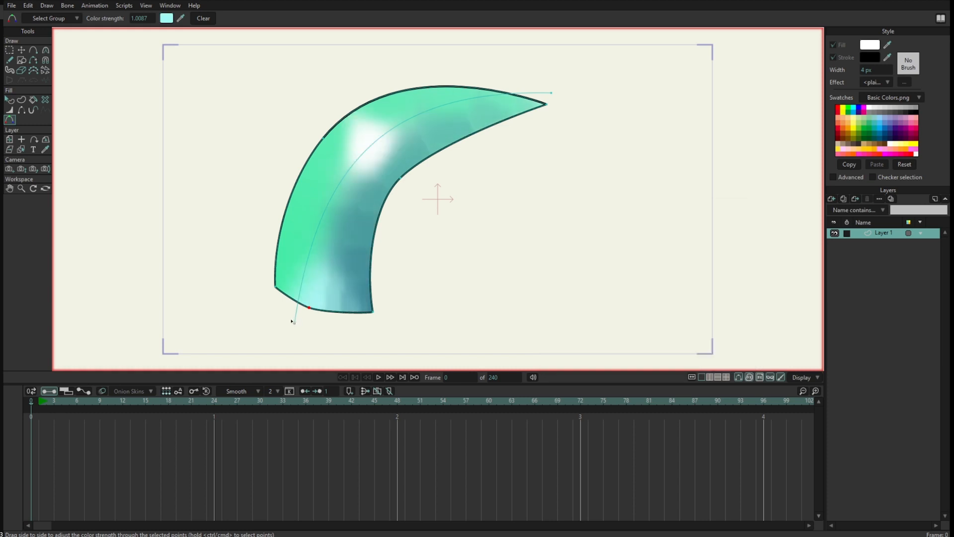
{"action": "left_click", "coordinate": [167, 18]}
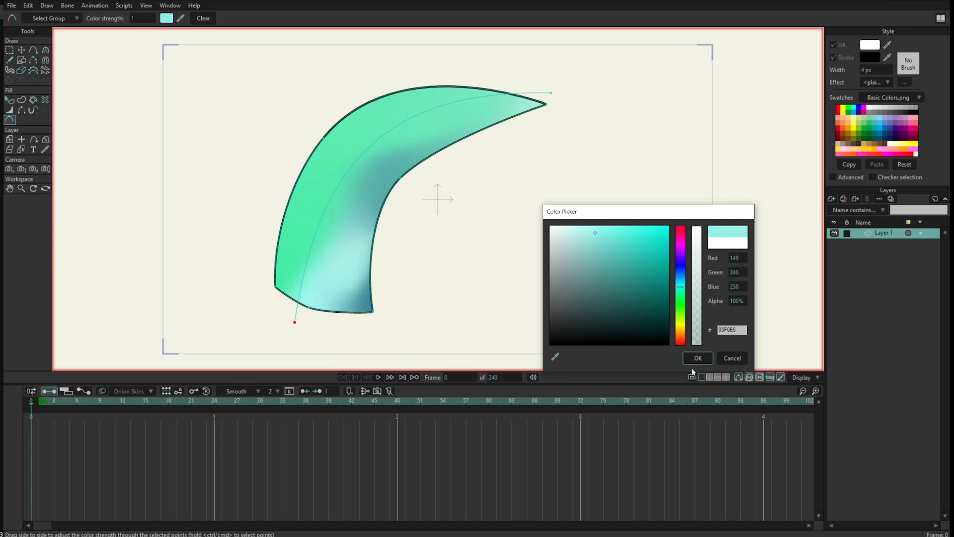
{"action": "left_click", "coordinate": [166, 18]}
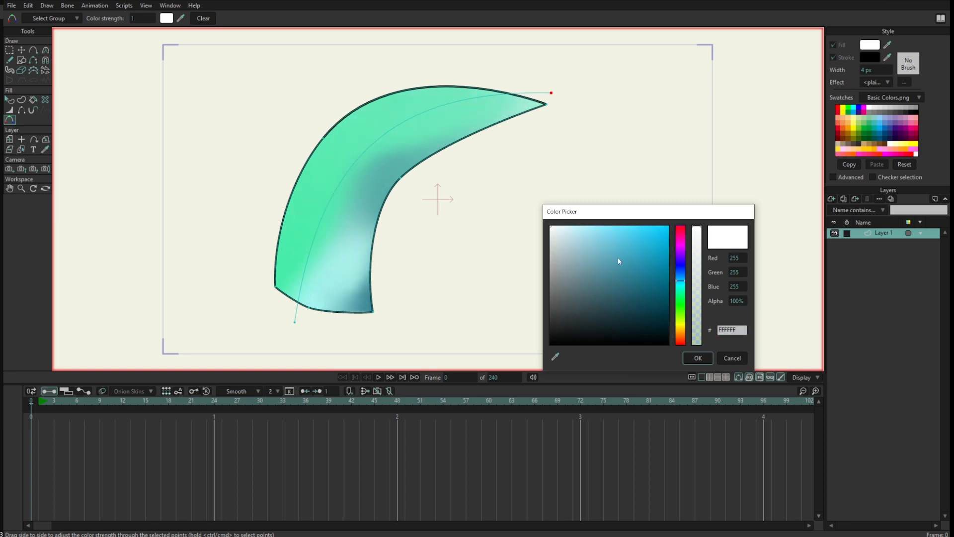
{"action": "left_click", "coordinate": [698, 358]}
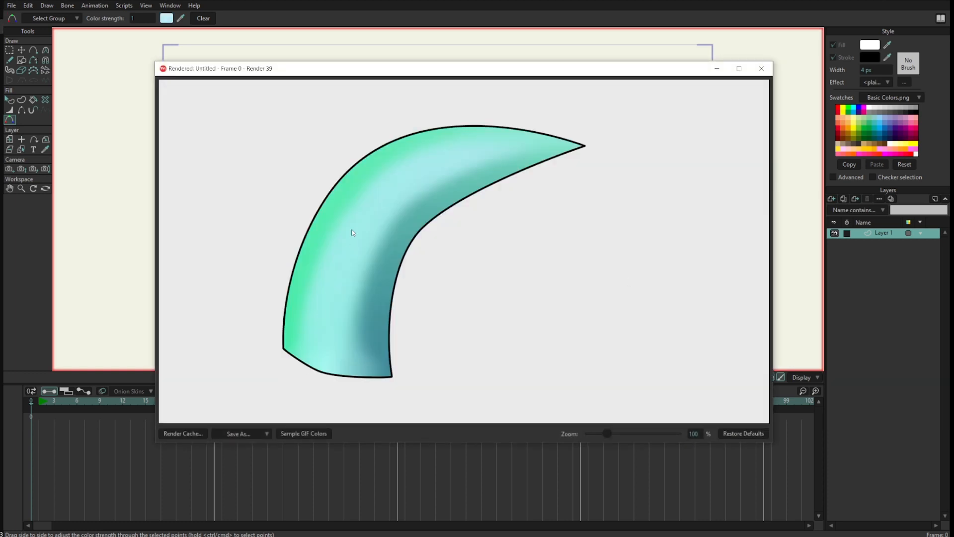
{"action": "mouse_move", "coordinate": [566, 167]}
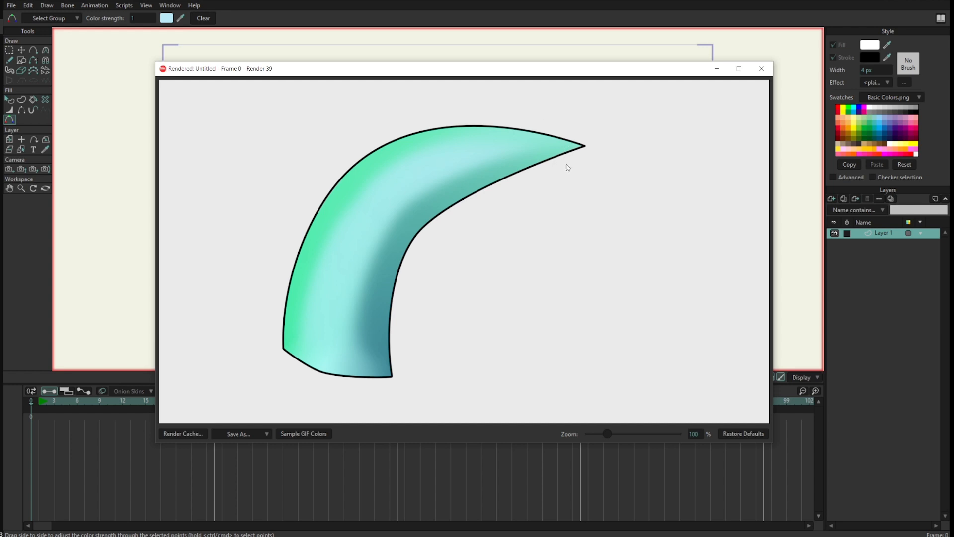
- Close the rendered preview of the horn with its light-blue highlight
{"action": "left_click", "coordinate": [760, 68]}
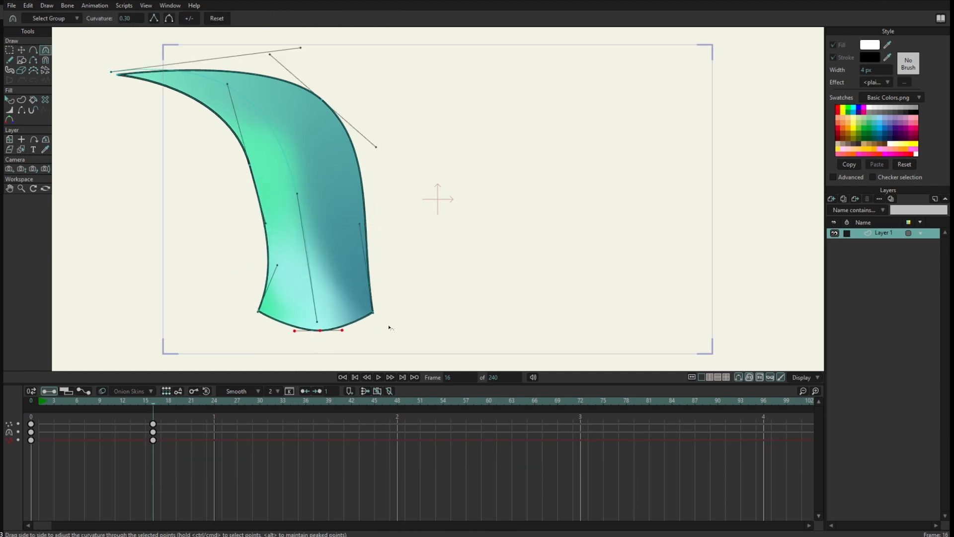
- Bend the horn's base points into a hook at frame 16, scrub the timeline and close the rendered frame
{"action": "left_click", "coordinate": [107, 401]}
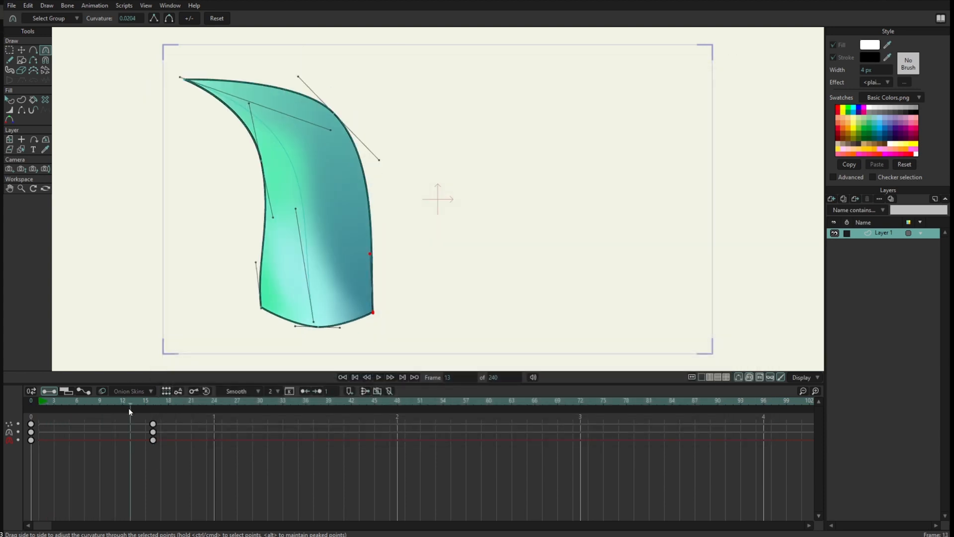
{"action": "left_click", "coordinate": [138, 401]}
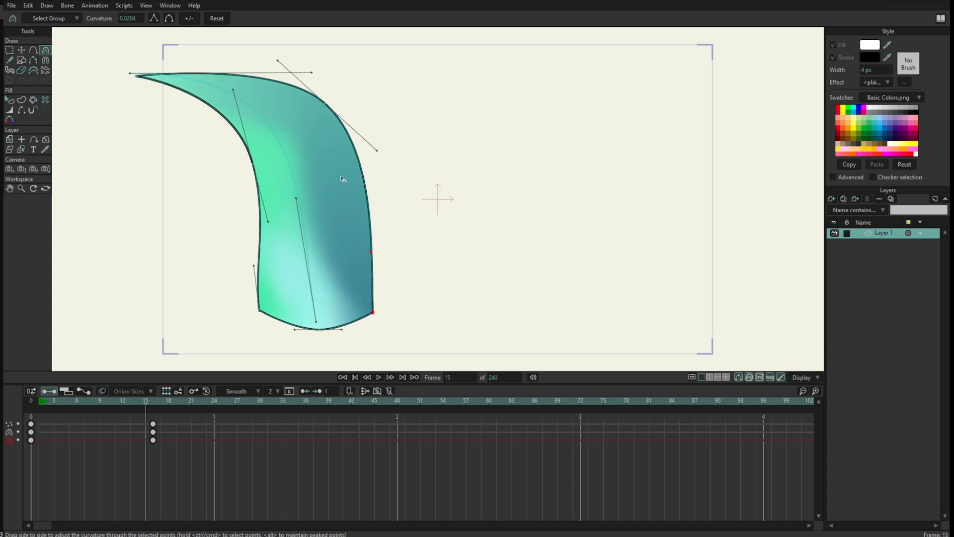
{"action": "left_click", "coordinate": [184, 424]}
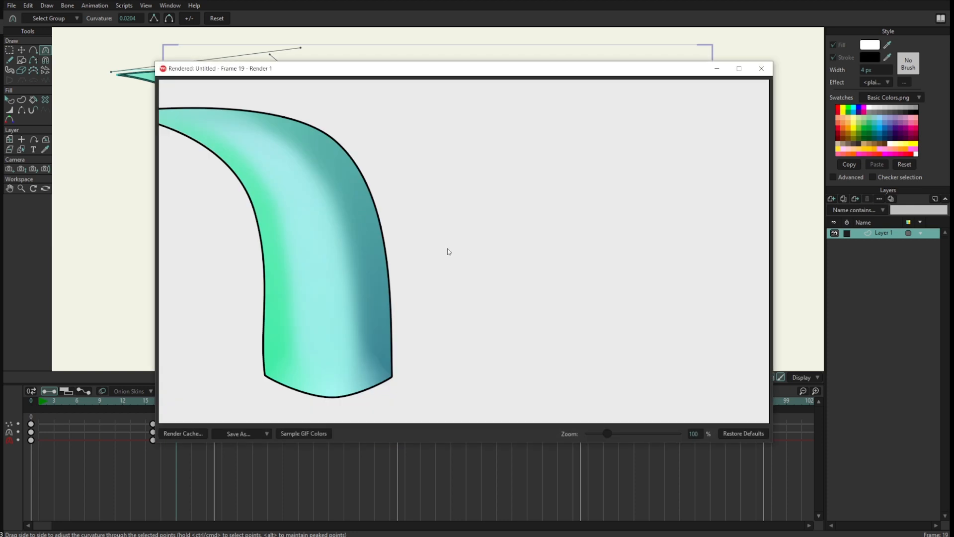
{"action": "left_click", "coordinate": [760, 68]}
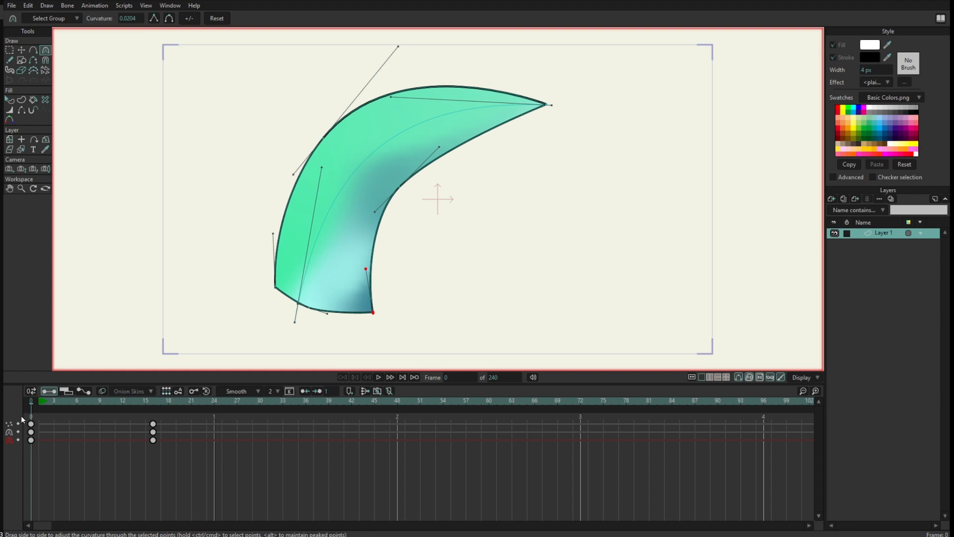
{"action": "mouse_move", "coordinate": [646, 272]}
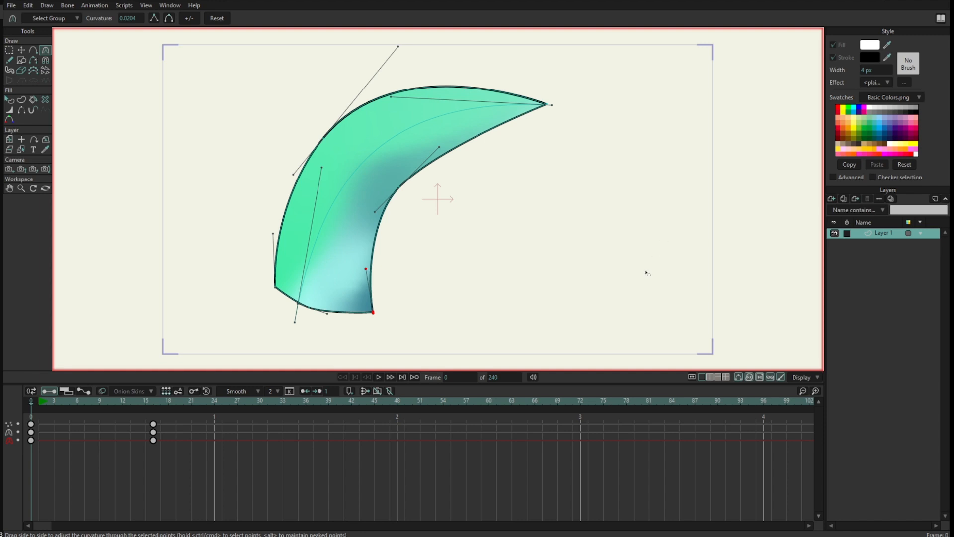